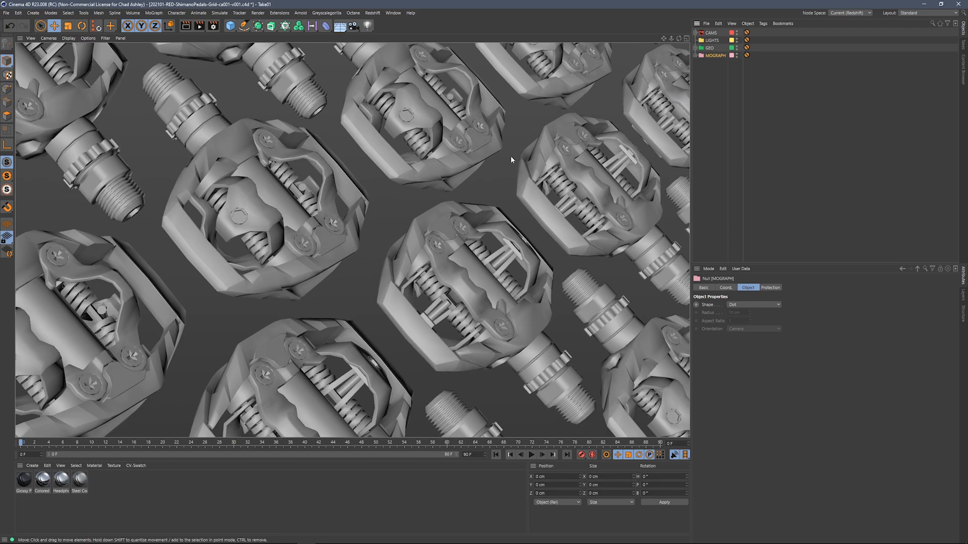
mouse_move(511, 153)
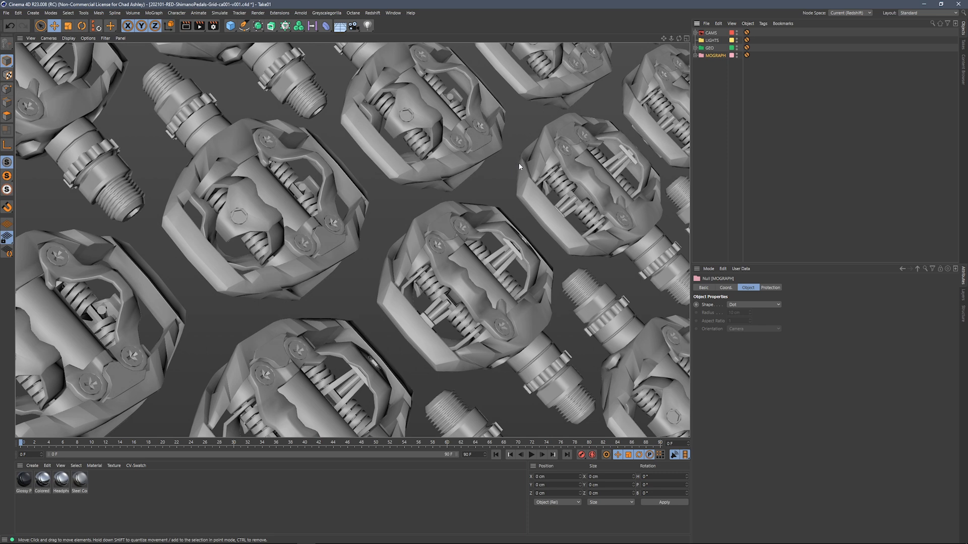
mouse_move(384, 46)
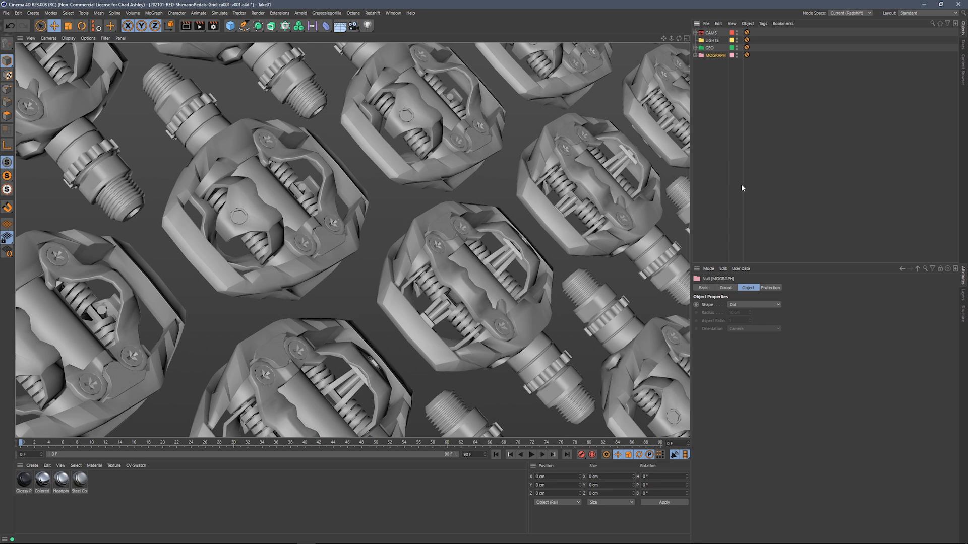
mouse_move(713, 211)
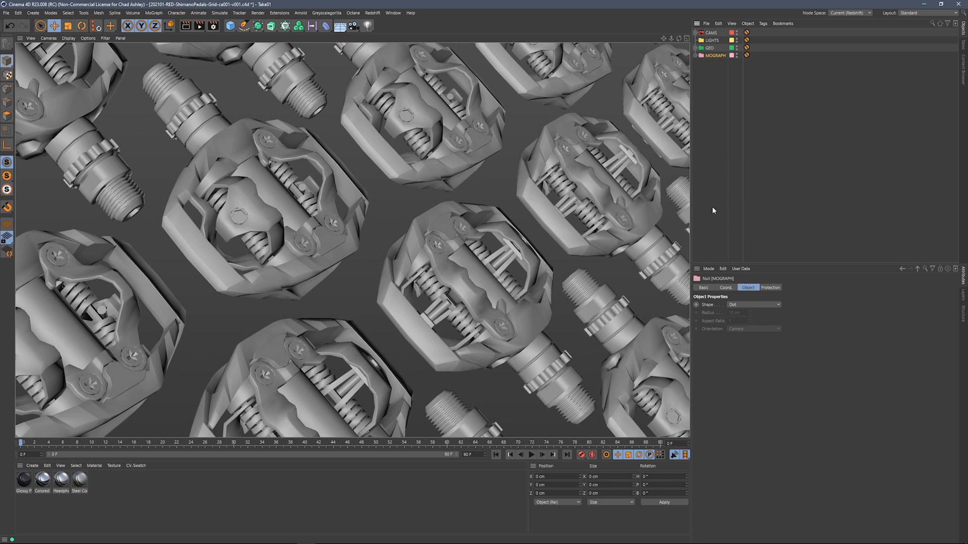
mouse_move(459, 169)
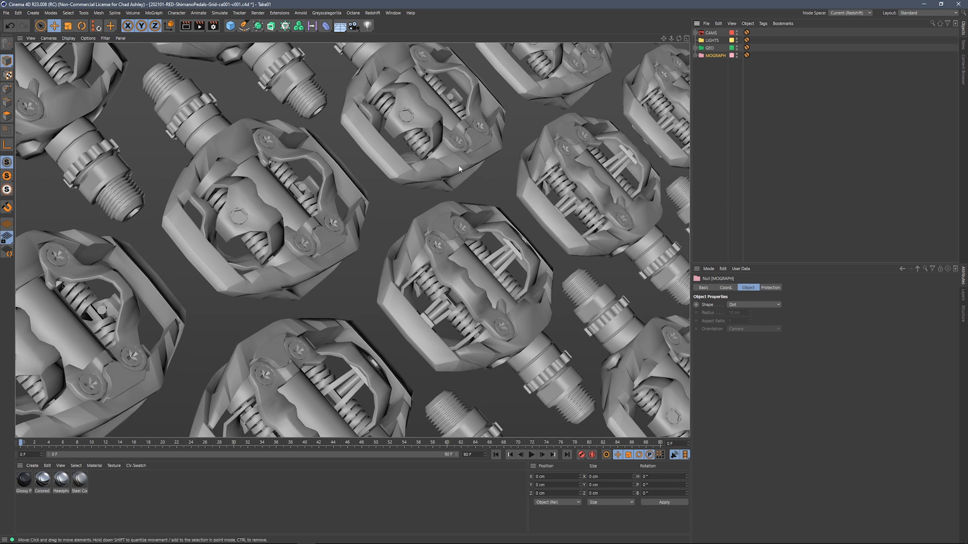
mouse_move(500, 162)
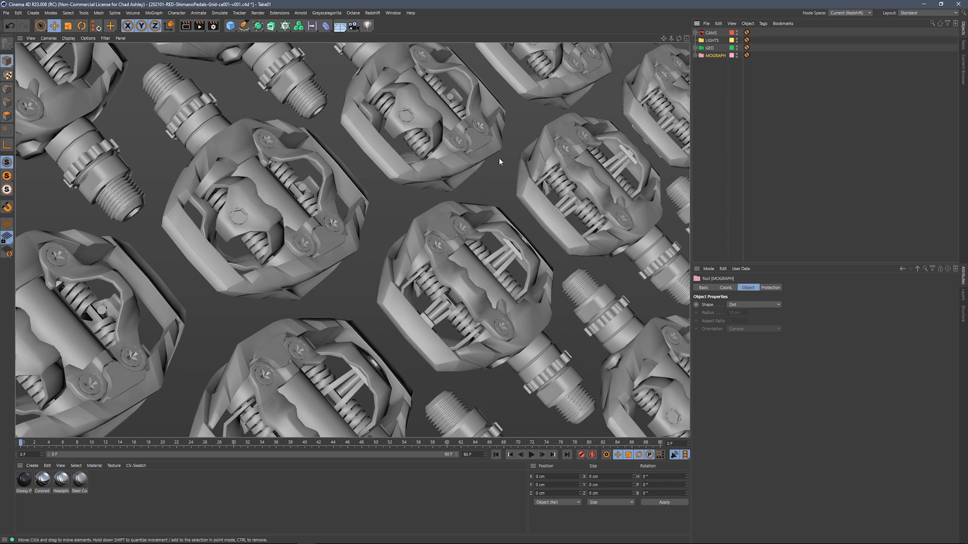
mouse_move(498, 177)
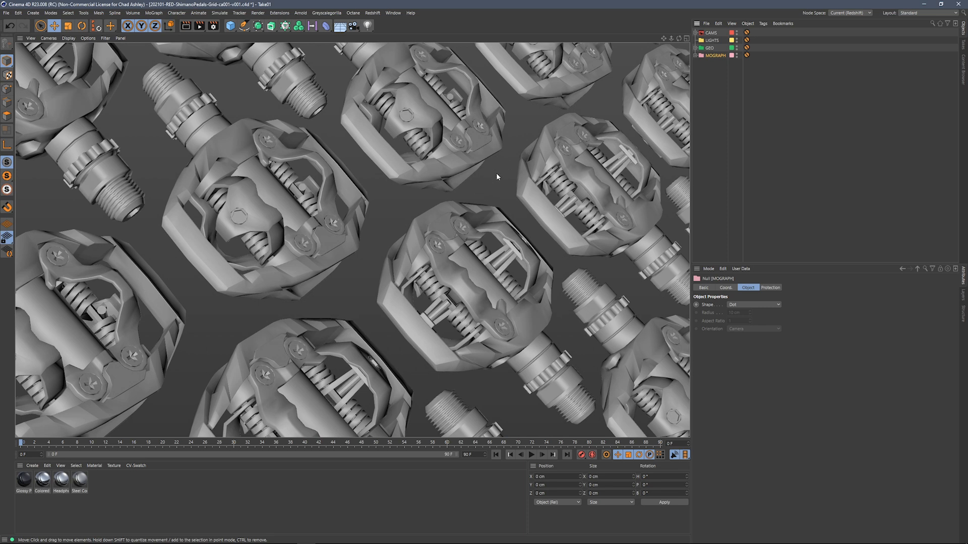
mouse_move(677, 134)
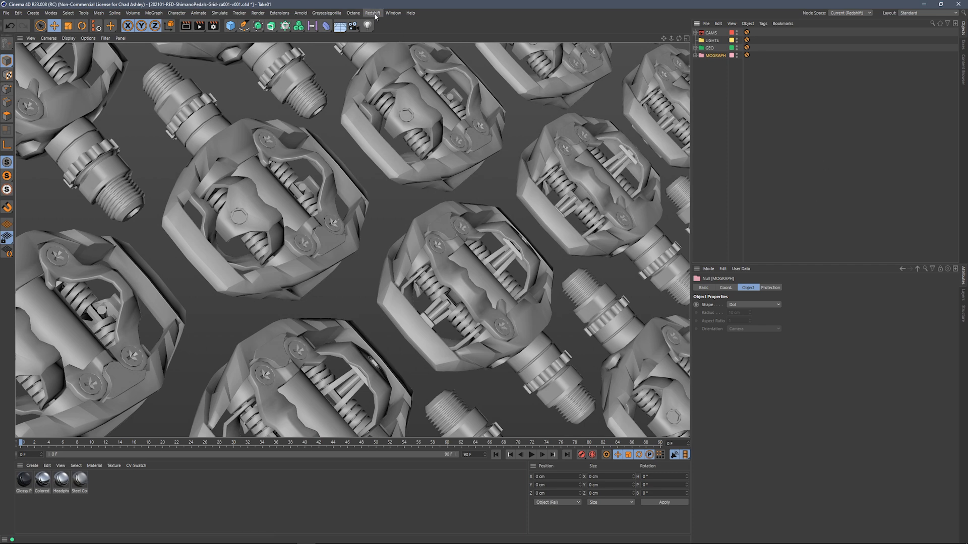
- Create an RS Dome Light from the Redshift Lights menu
click(372, 12)
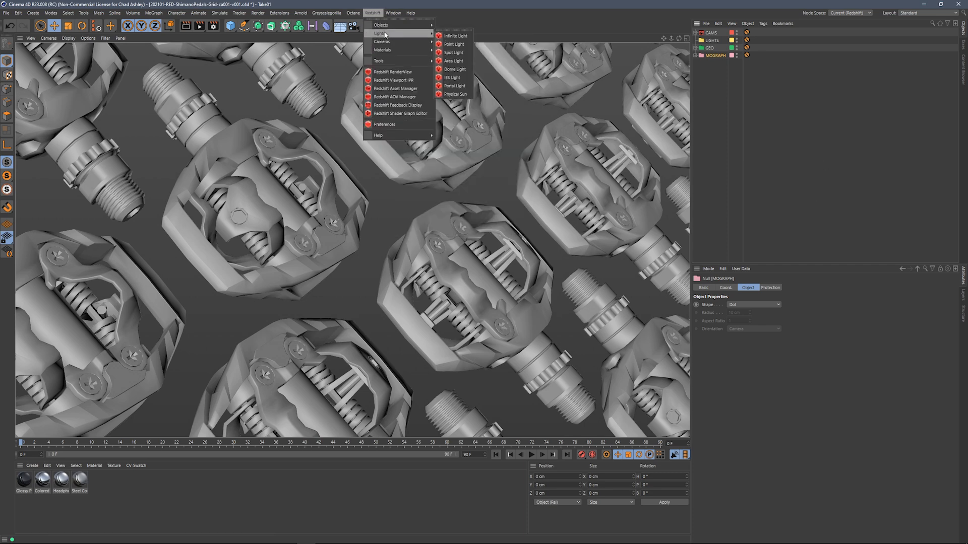
click(454, 69)
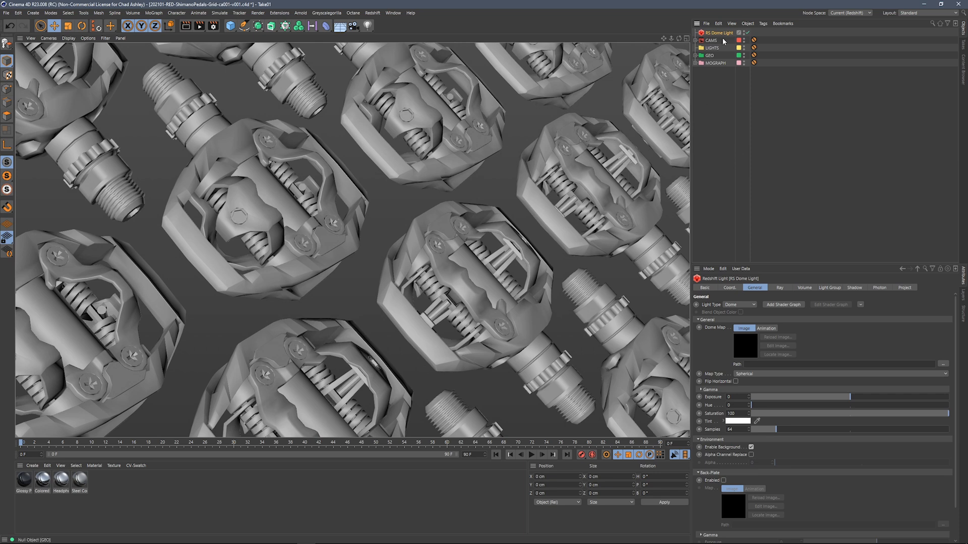
- Add an HDRI Link Plus tag to the RS Dome Light, then reselect the dome light
click(763, 22)
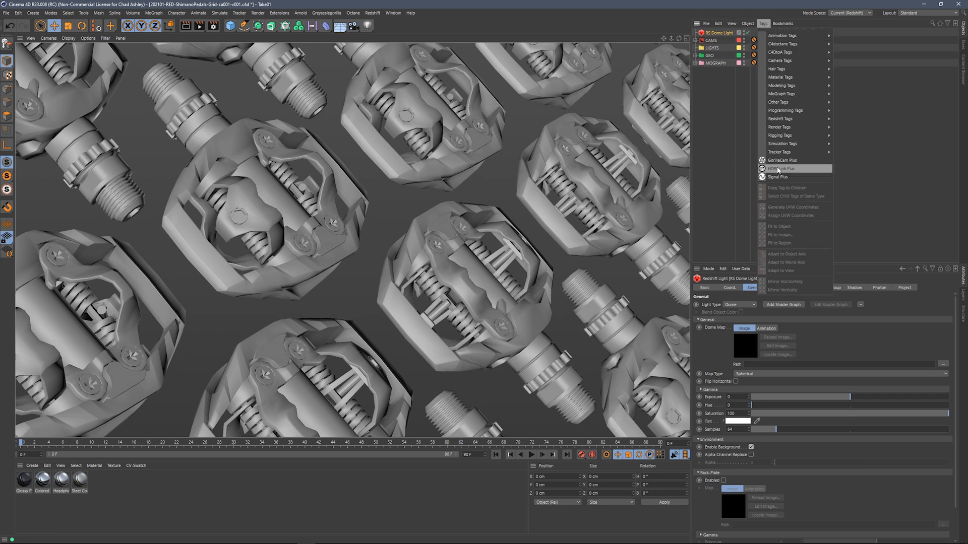
click(779, 168)
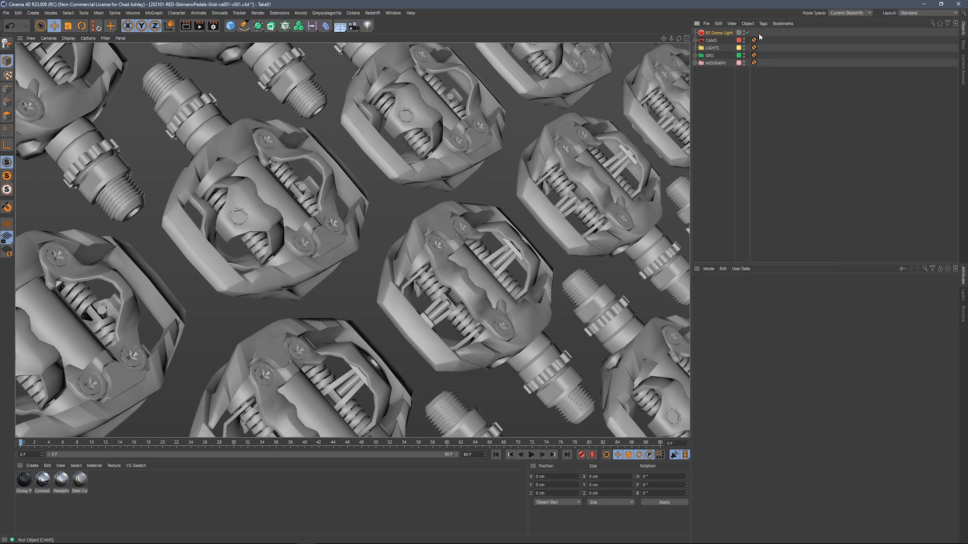
click(747, 22)
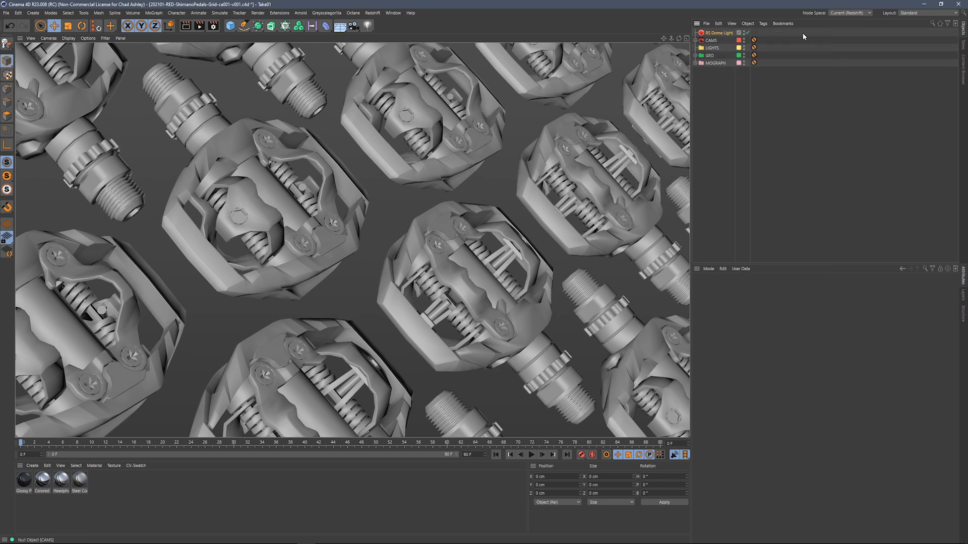
click(326, 12)
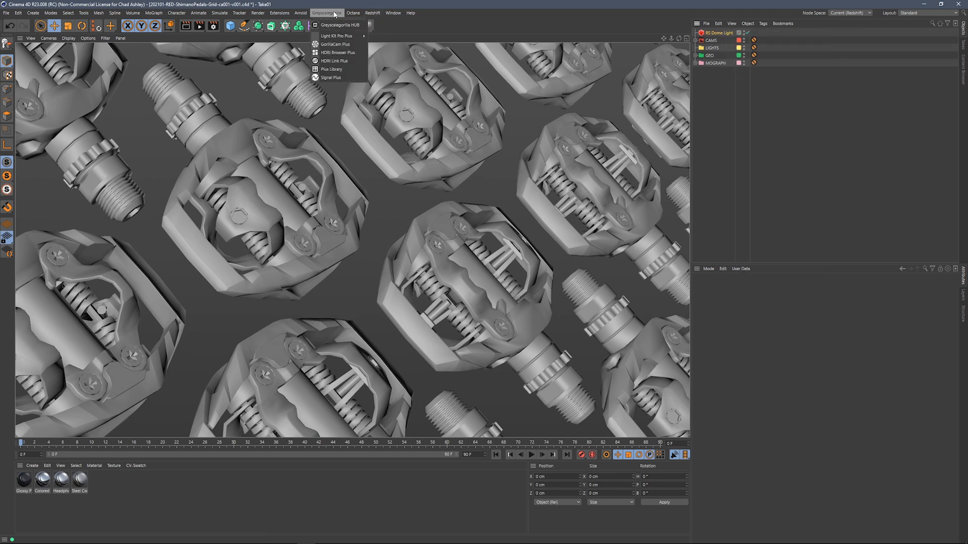
click(667, 82)
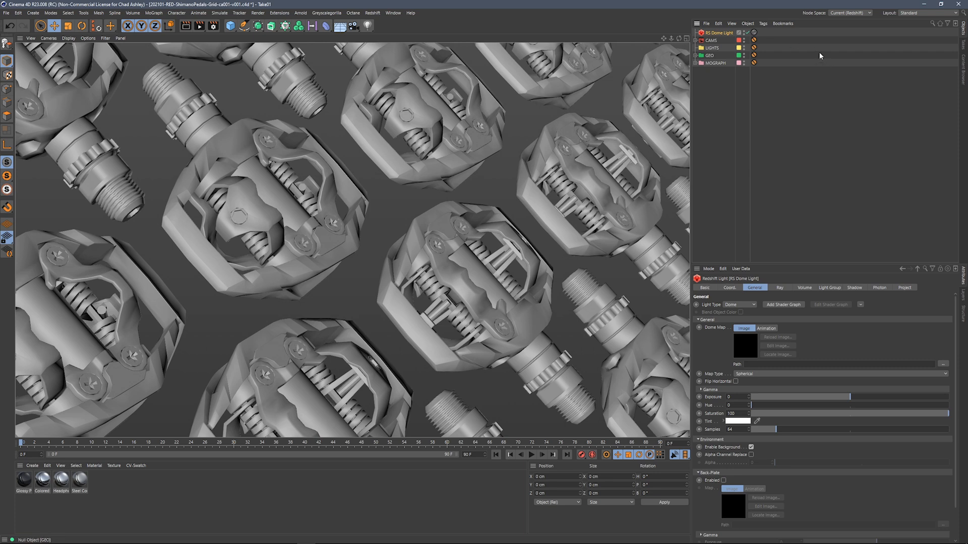
mouse_move(789, 268)
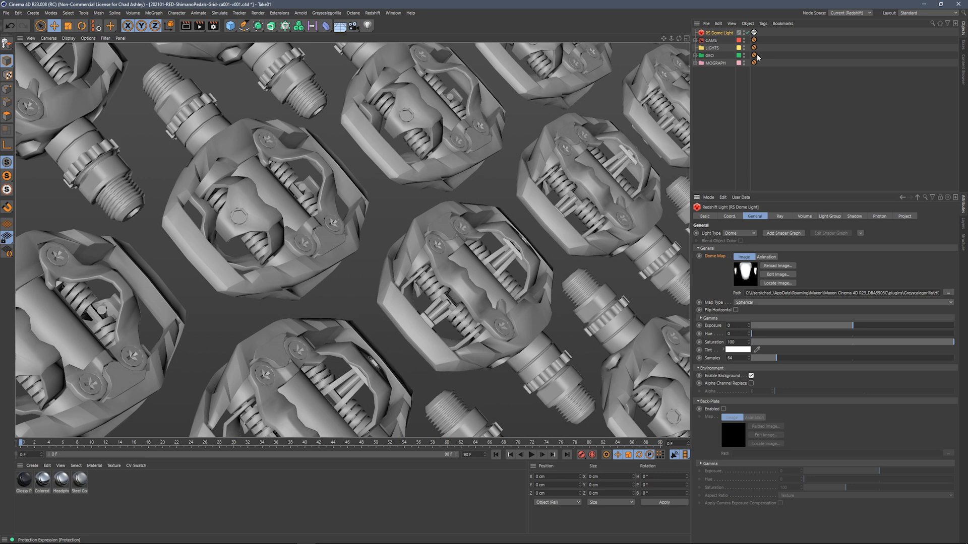
mouse_move(755, 108)
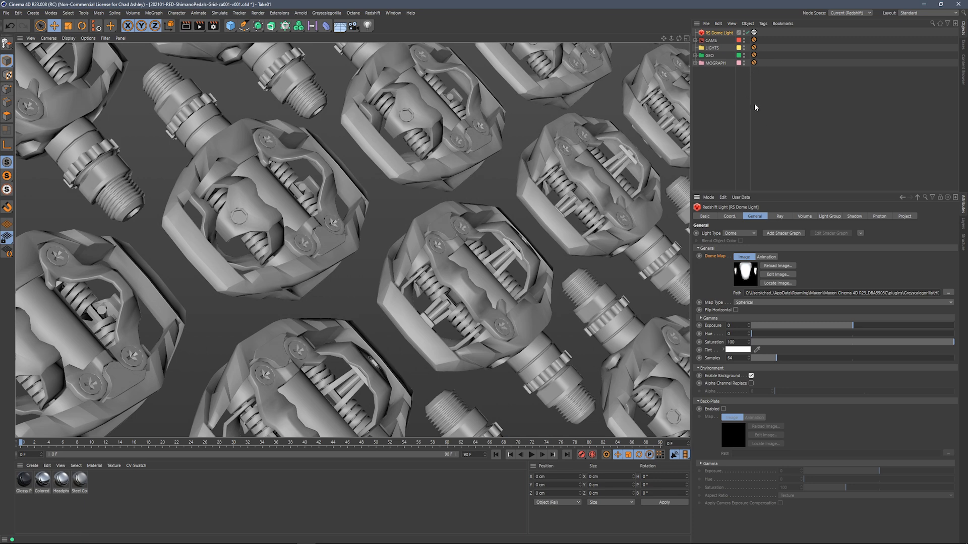
mouse_move(744, 122)
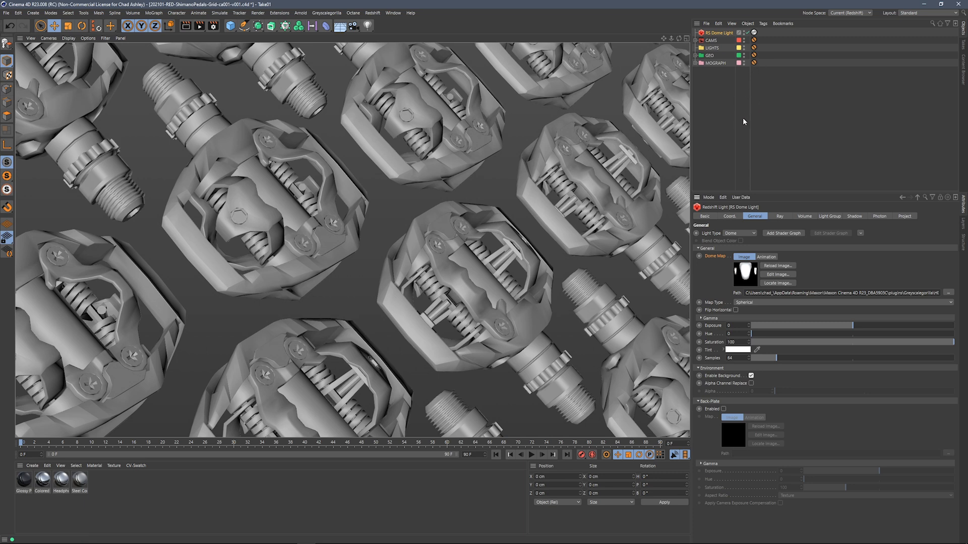
mouse_move(744, 121)
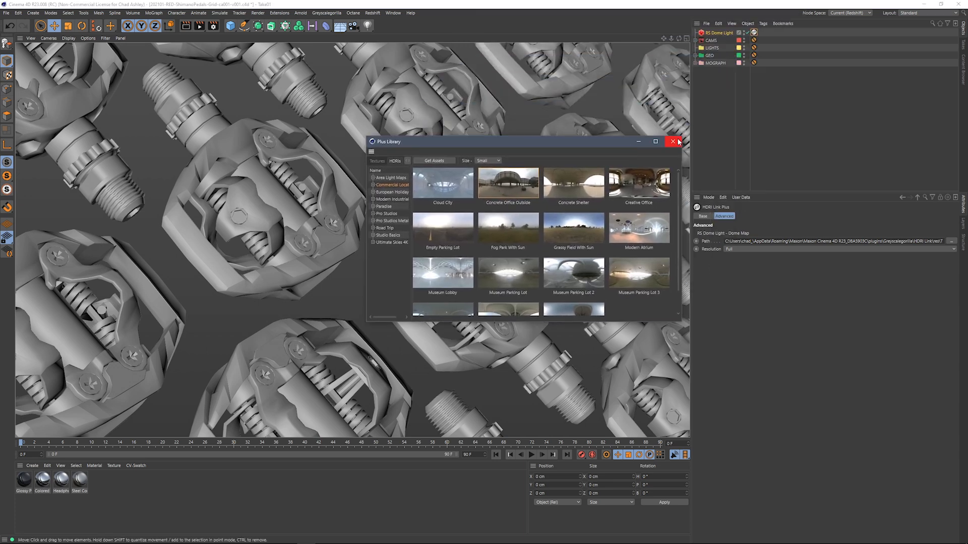
- Close the Plus Library and reopen it through Commander by searching 'hdri'
click(673, 141)
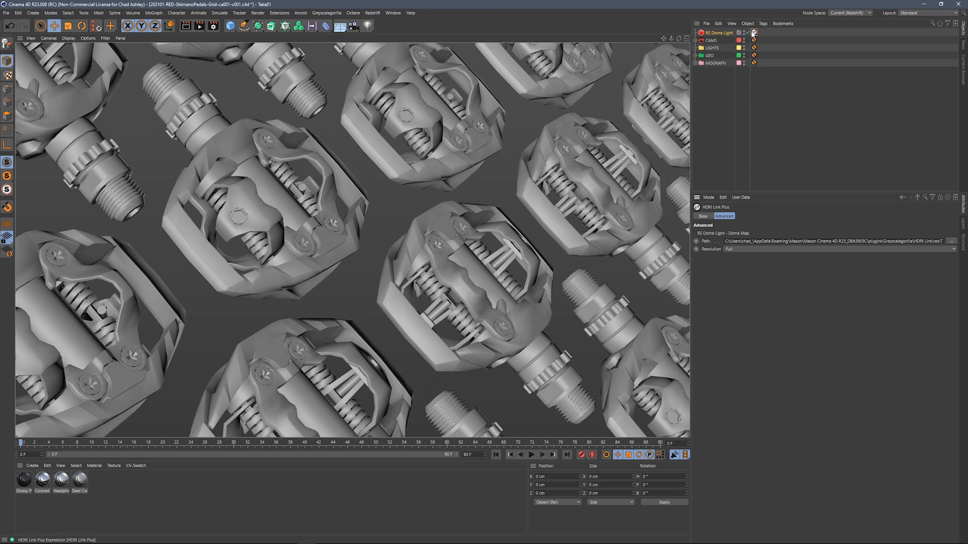
click(702, 217)
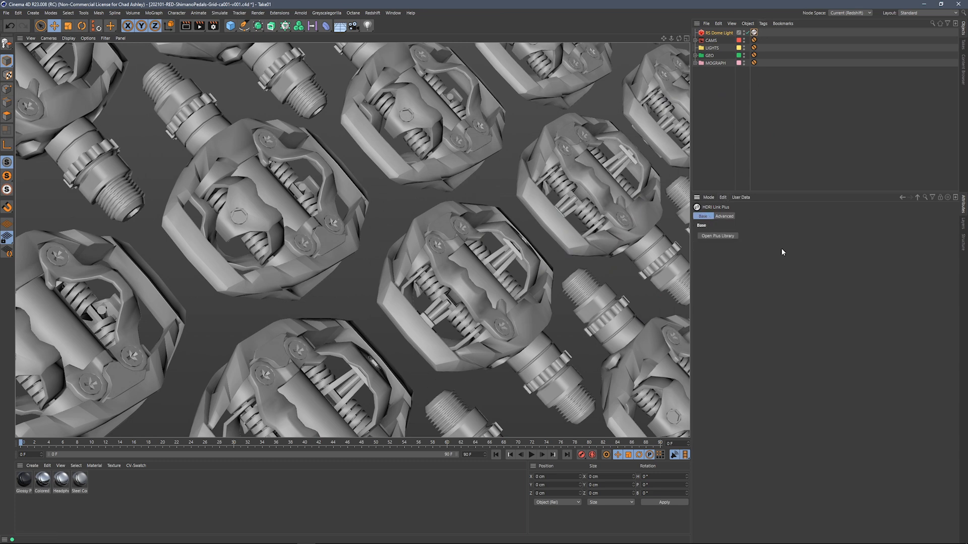
click(717, 235)
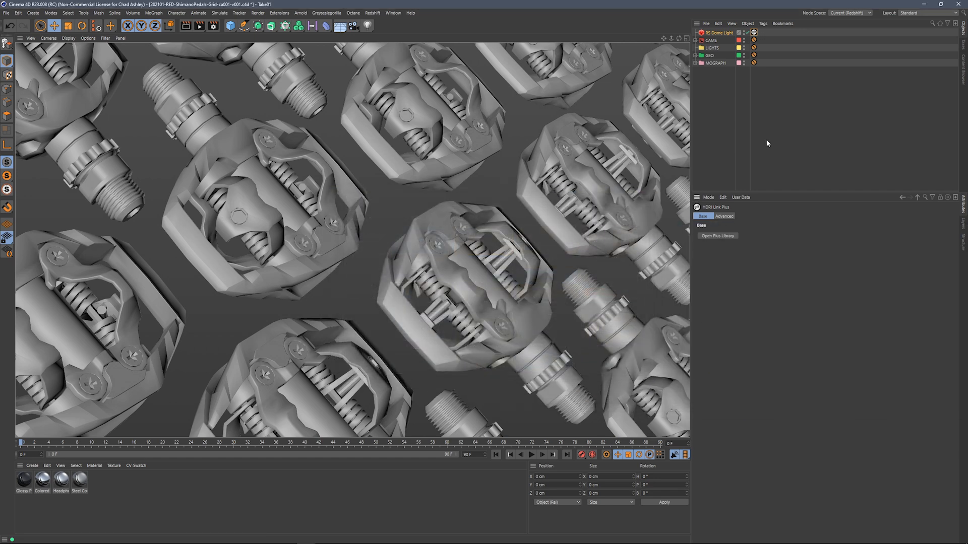
click(327, 12)
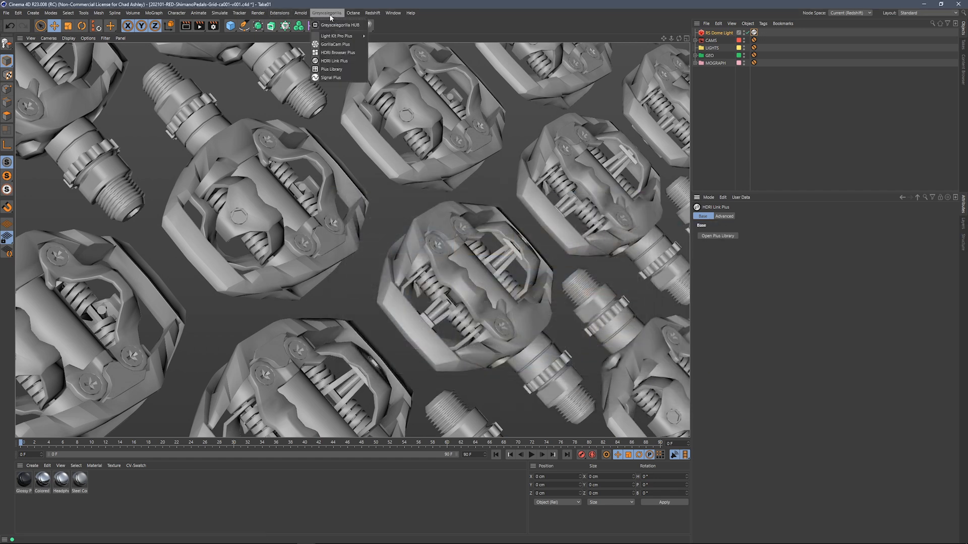
click(330, 69)
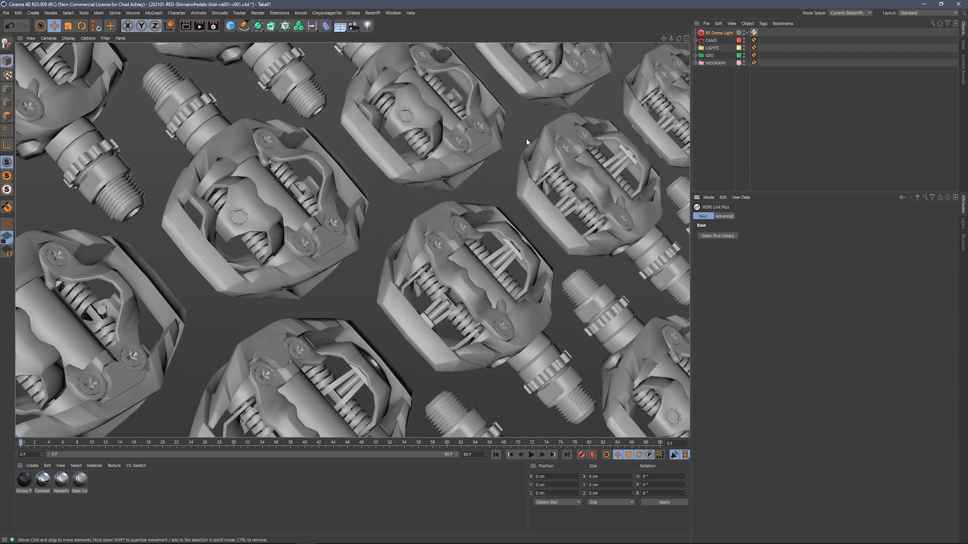
mouse_move(537, 140)
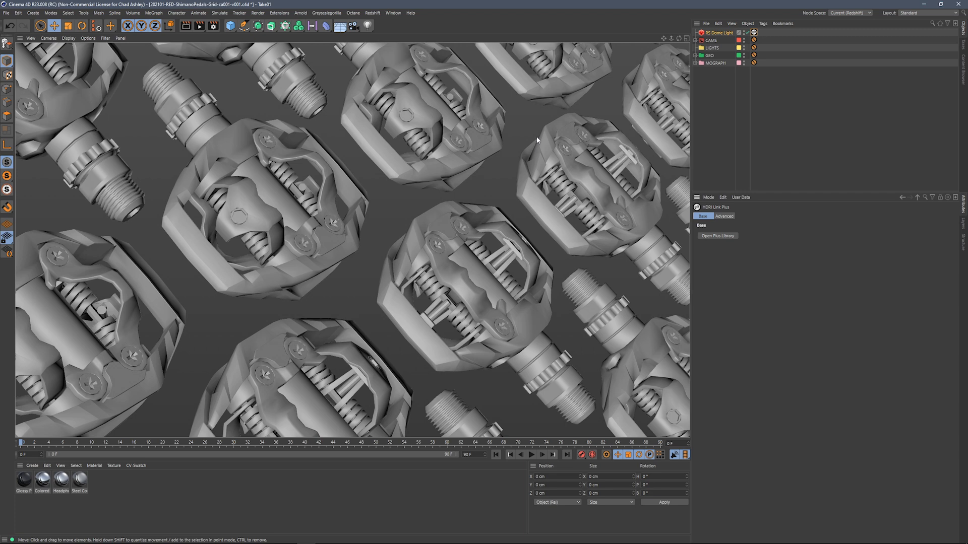
text(hdri)
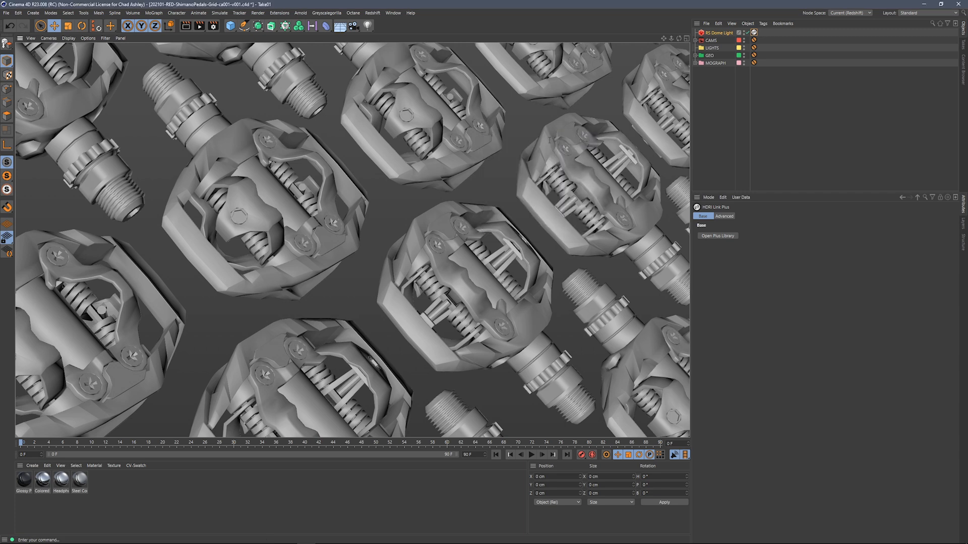
click(717, 236)
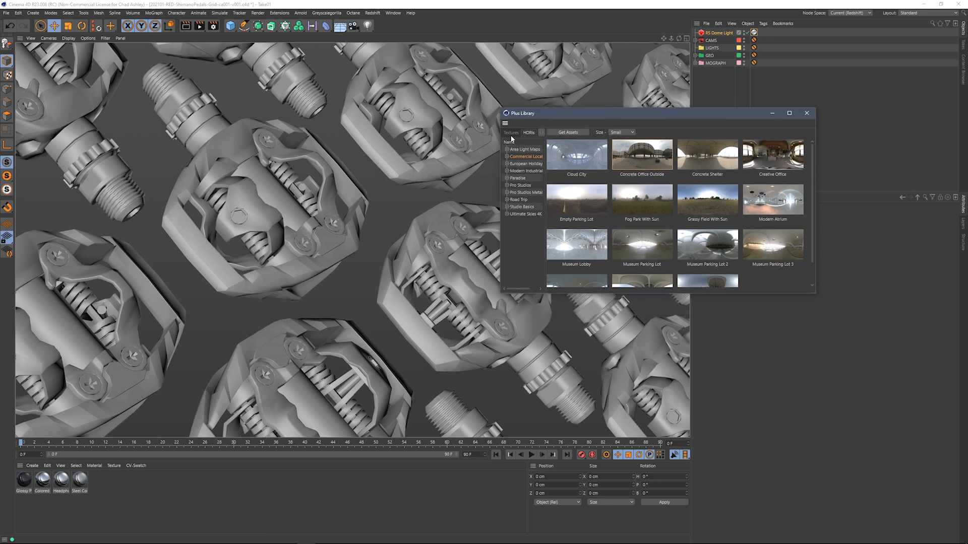
mouse_move(21, 471)
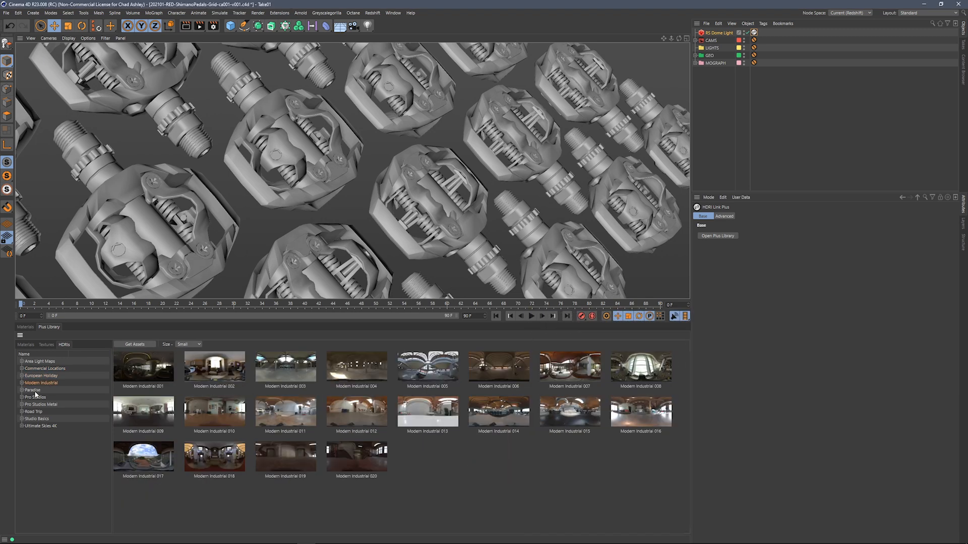
- Browse the Studio Basics HDRIs, then the Commercial Locations collection
click(36, 419)
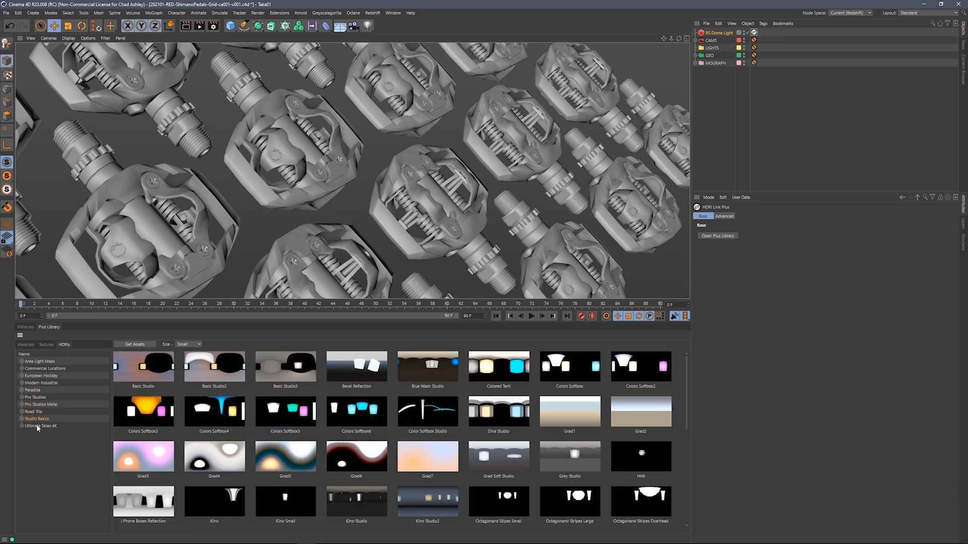
click(45, 368)
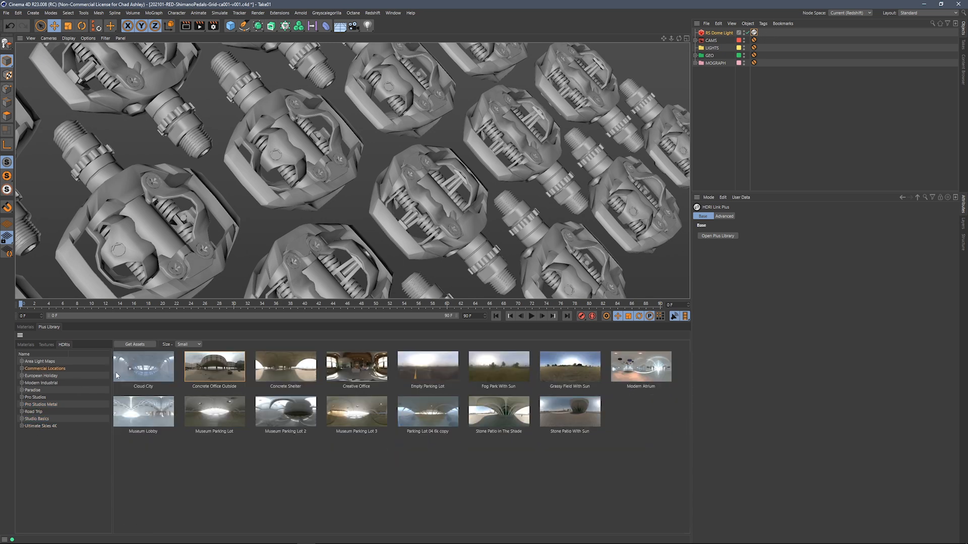
mouse_move(697, 88)
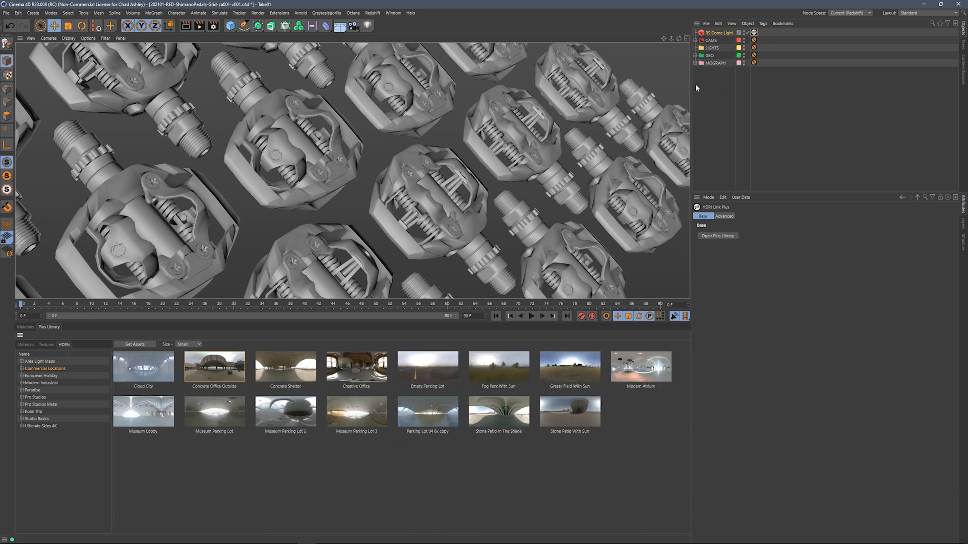
click(753, 32)
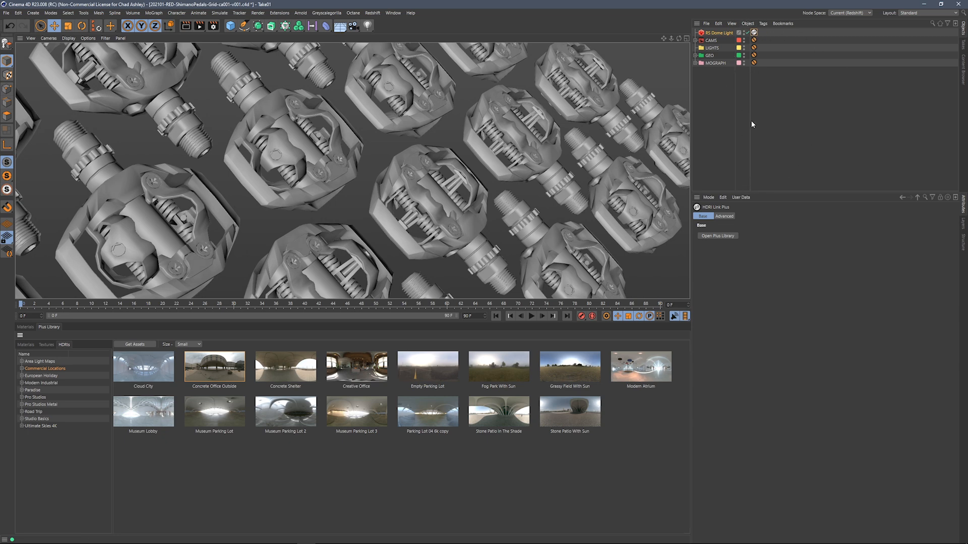
- Set the HDRI Link Plus resolution to Preview in Advanced, declining Set as Default
click(723, 216)
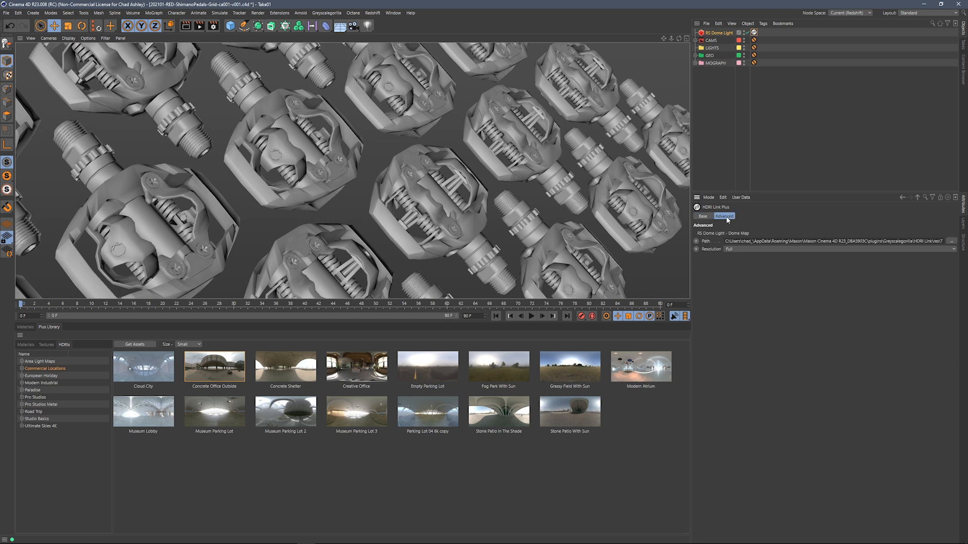
mouse_move(725, 253)
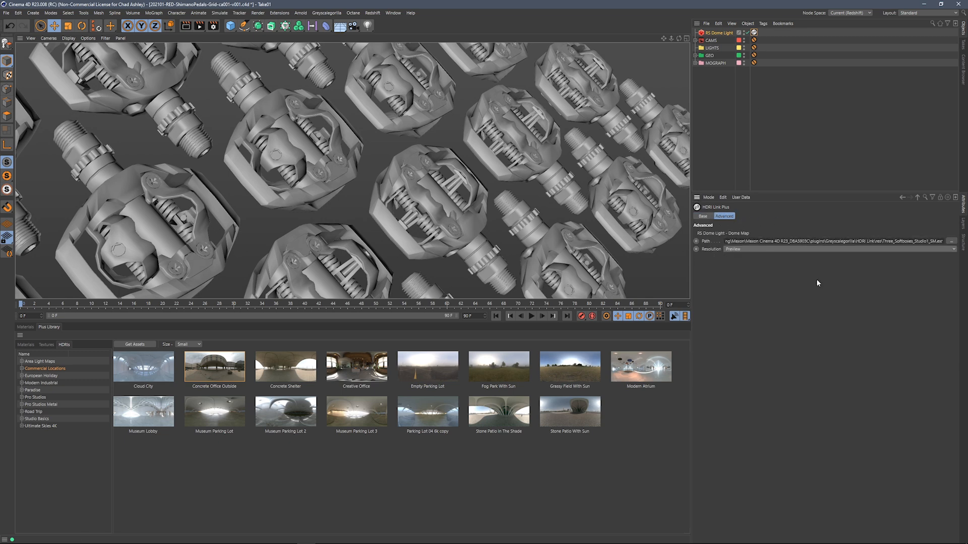
mouse_move(312, 383)
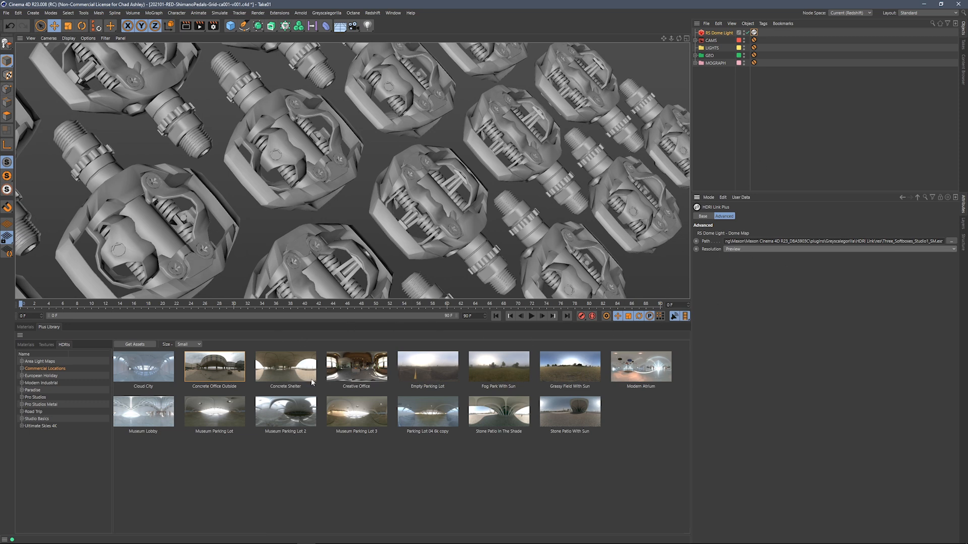
mouse_move(765, 309)
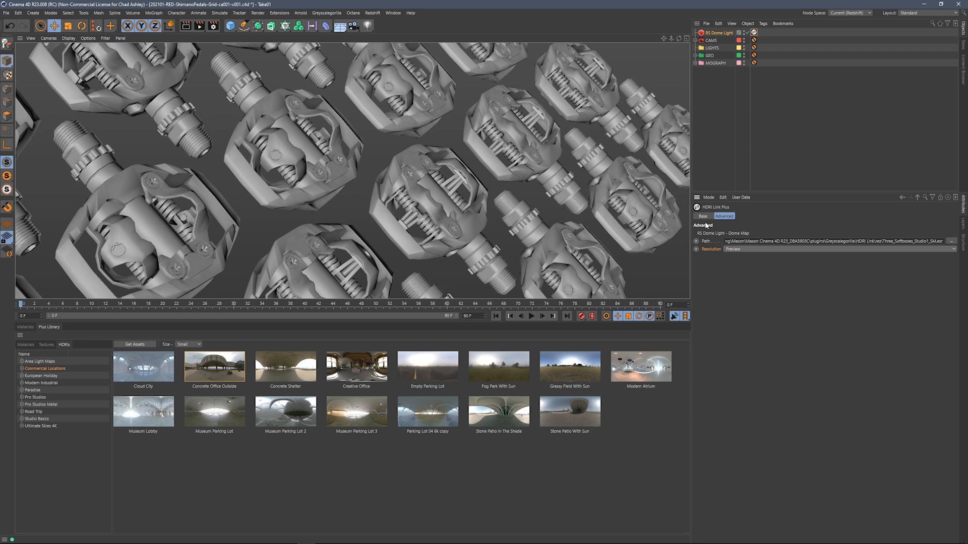
click(722, 197)
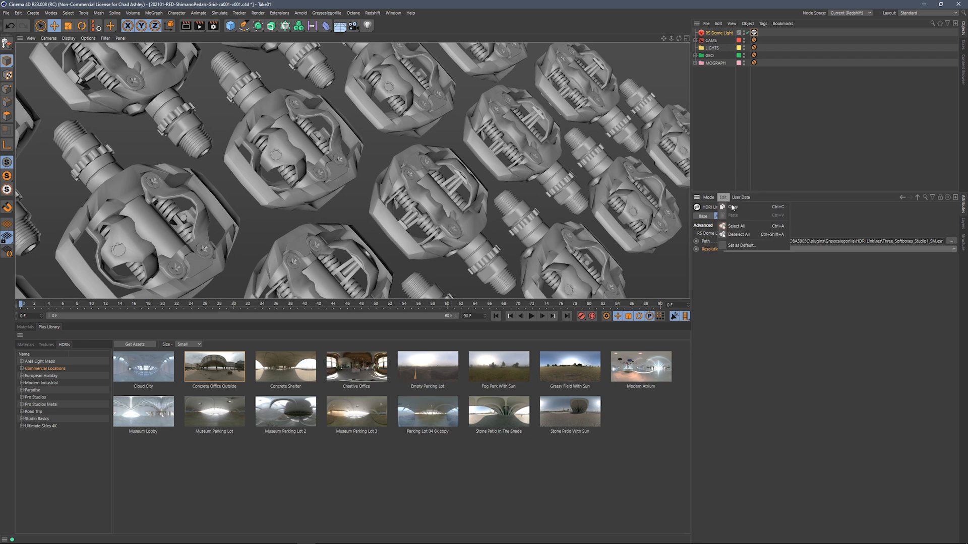
click(737, 245)
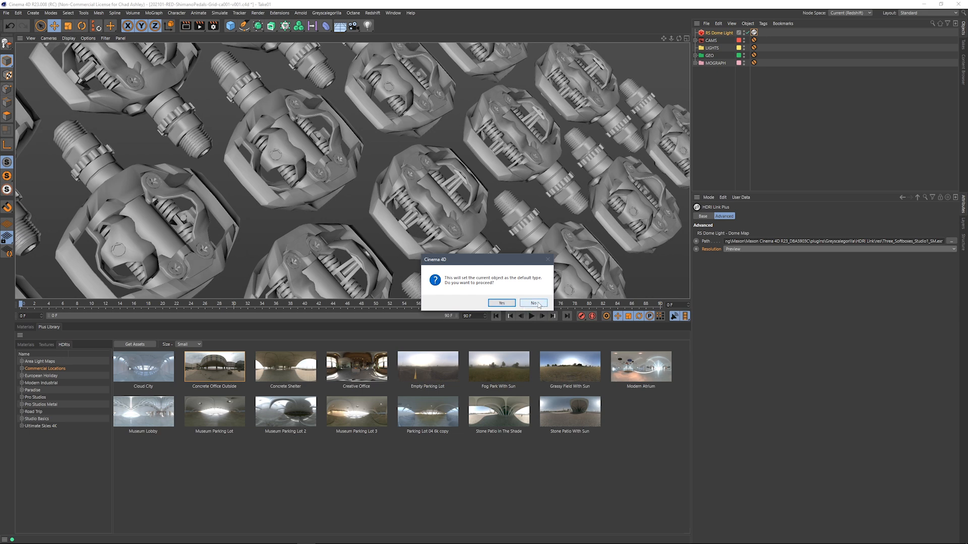
click(533, 303)
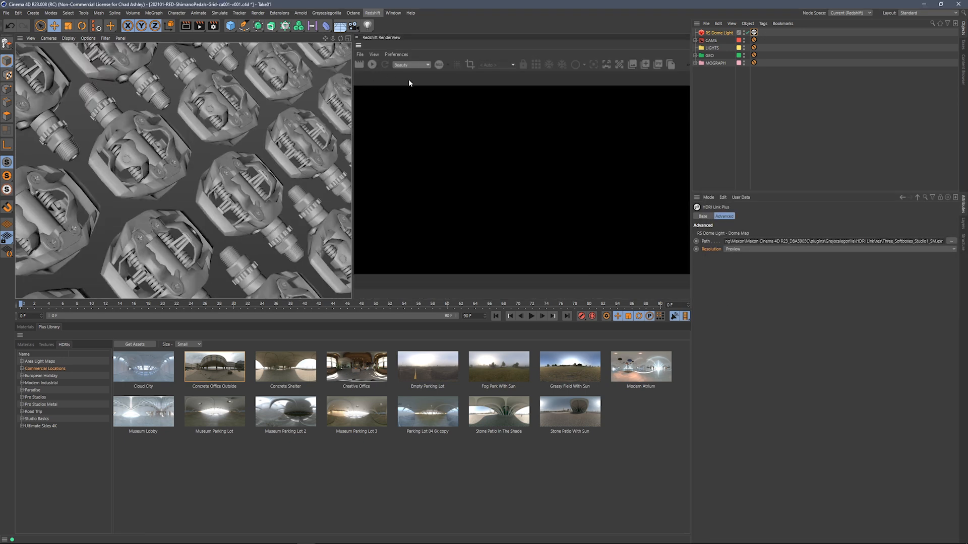
- Start the Redshift RenderView render of the pedals under the Stone Patio In The Shade HDRI
click(371, 64)
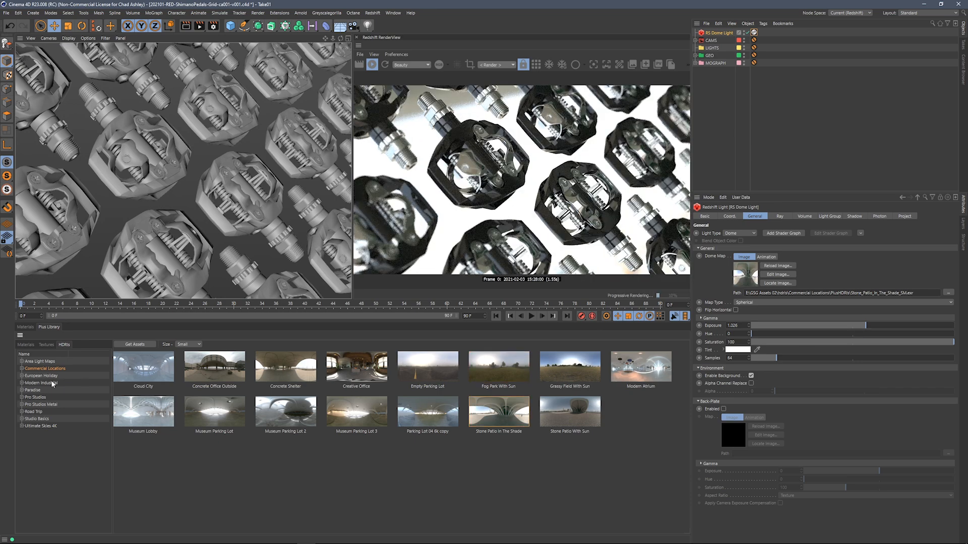
- Browse Modern Industrial and Ultimate Skies, trying Ultimate Skies 4k 0010 on the scene
click(41, 382)
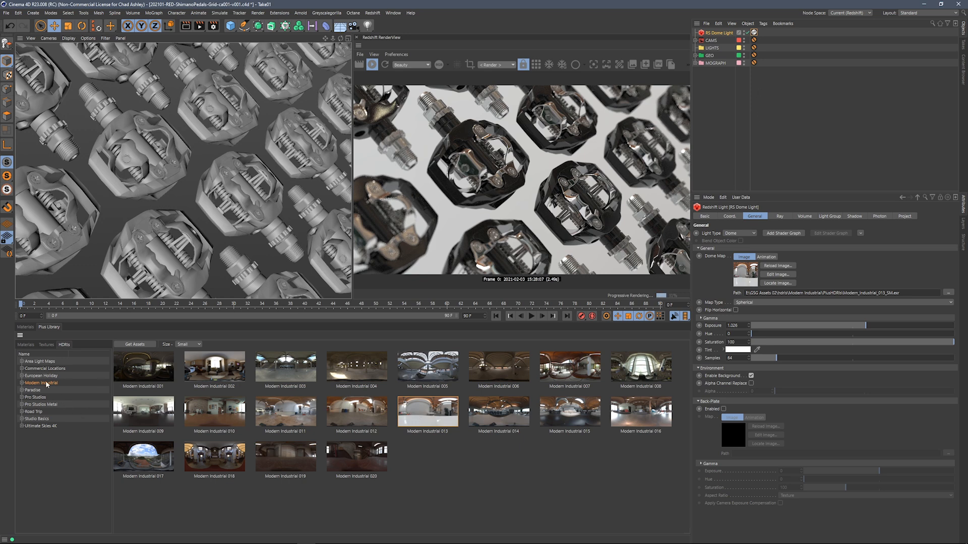
click(41, 426)
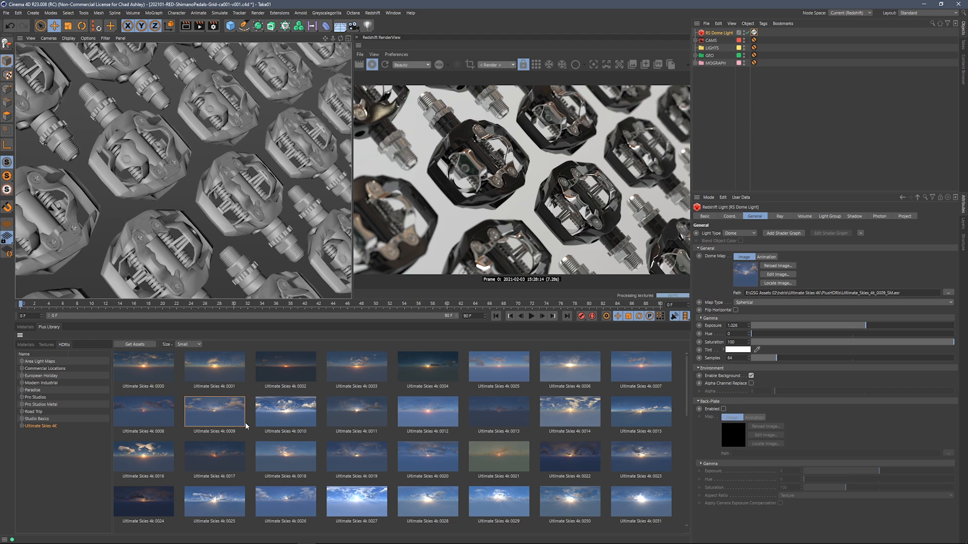
click(285, 412)
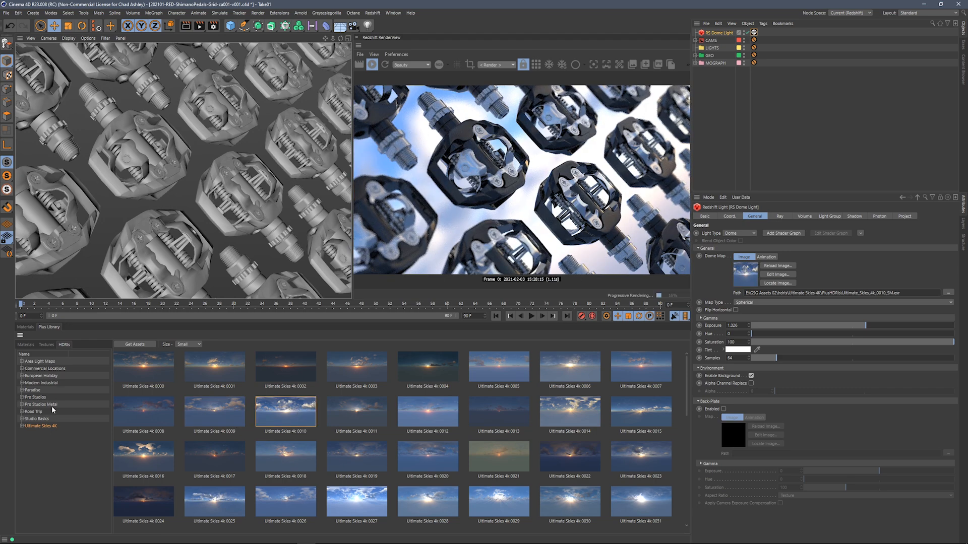
- Light the scene with GSG PRO STUDIOS METAL 043 from the Pro Studios Metal collection
click(41, 405)
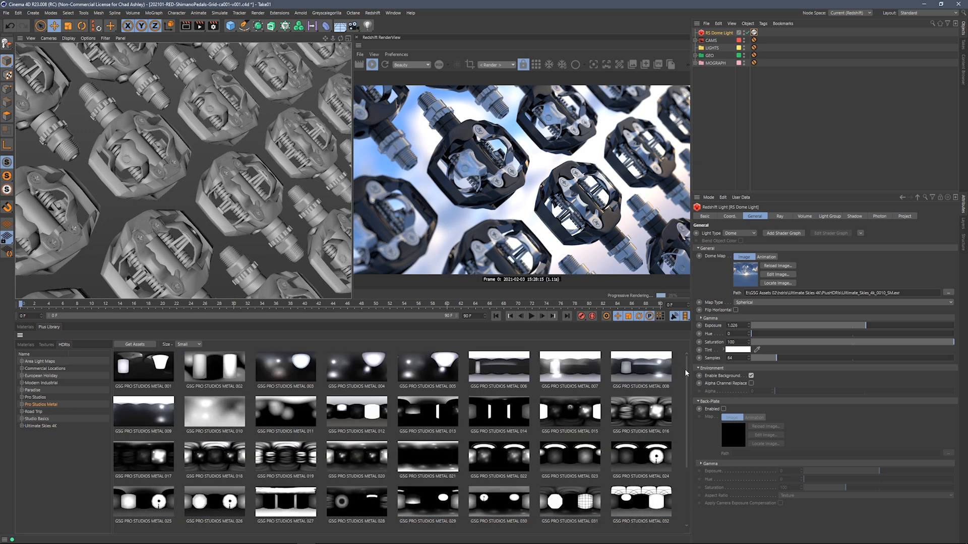
scroll(down, 3)
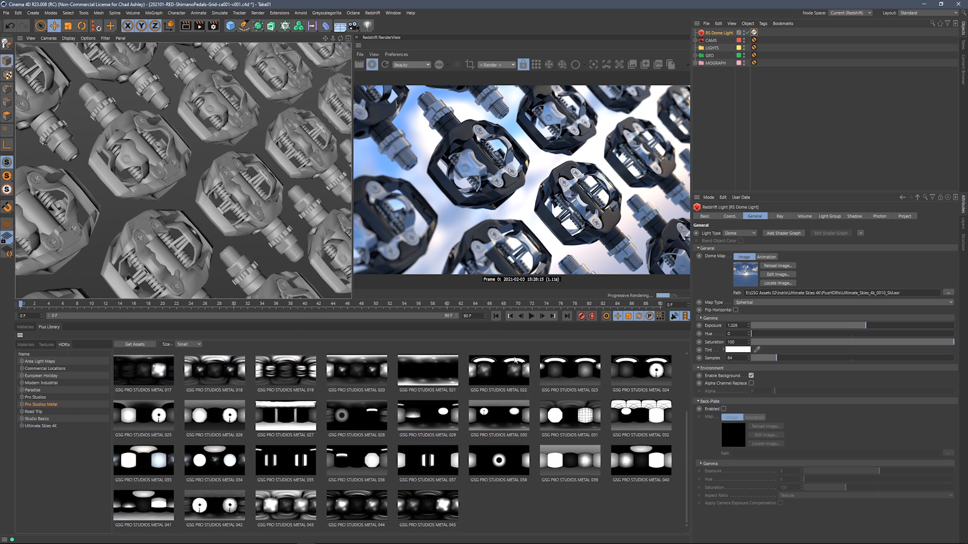
double_click(285, 506)
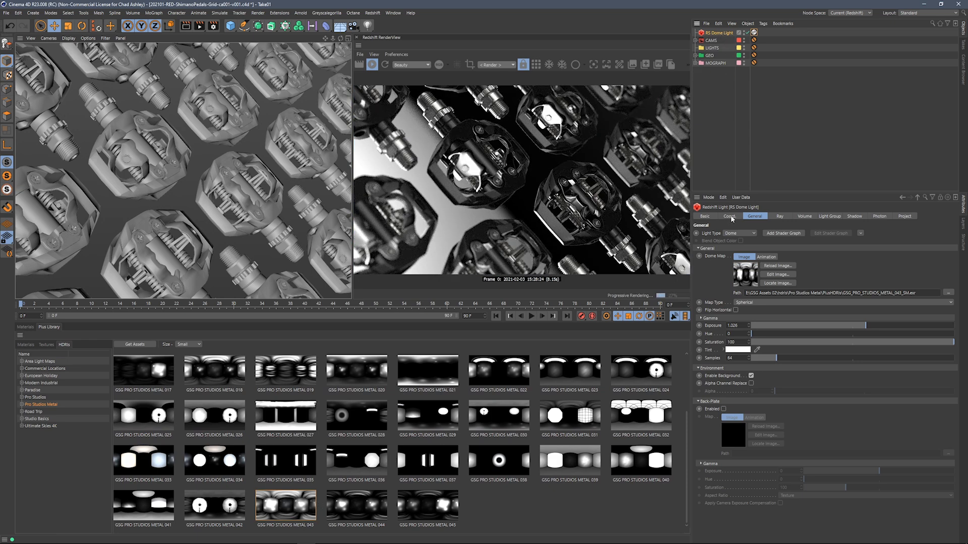
- Set the dome light's R.H rotation to 54° on the Coord tab
click(729, 216)
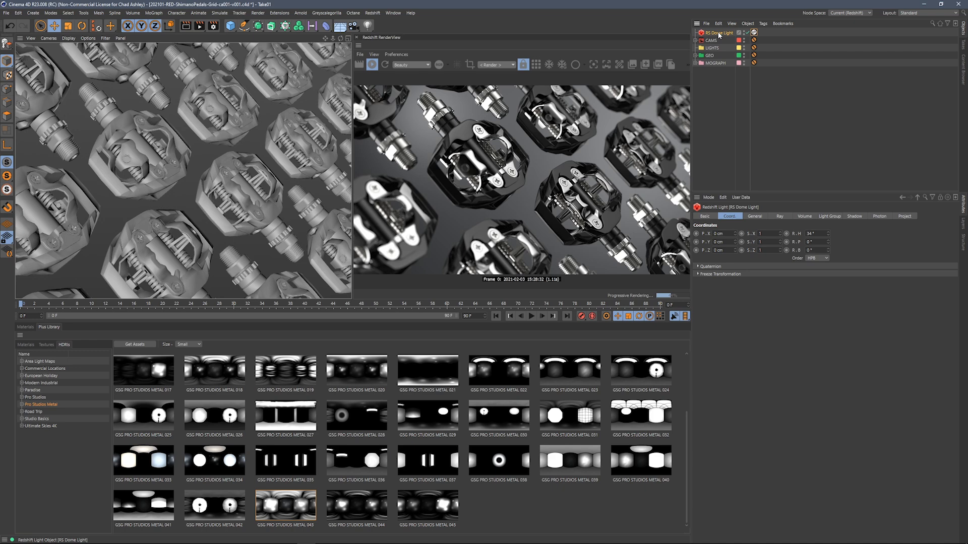
- Enable the dome light's background on the General tab, then deselect everything
click(754, 216)
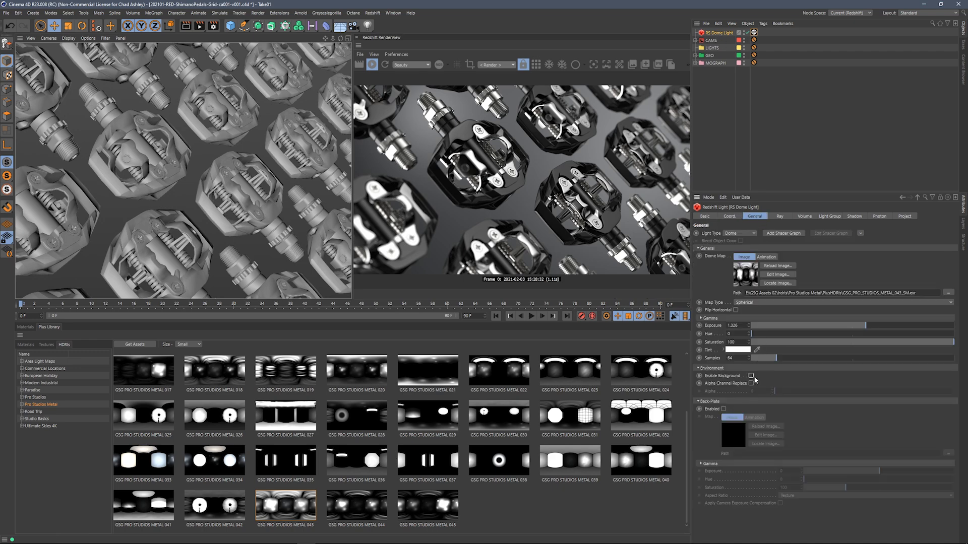
click(752, 376)
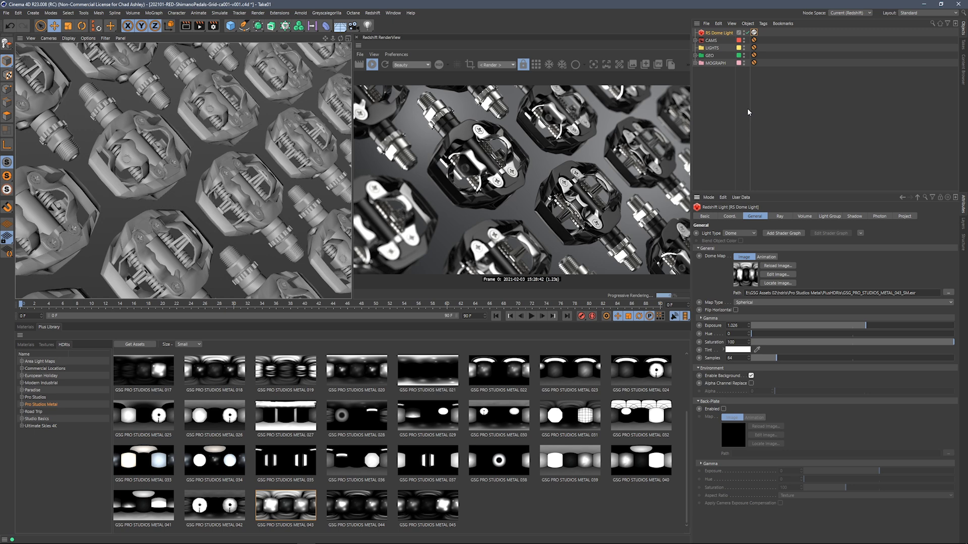
click(753, 33)
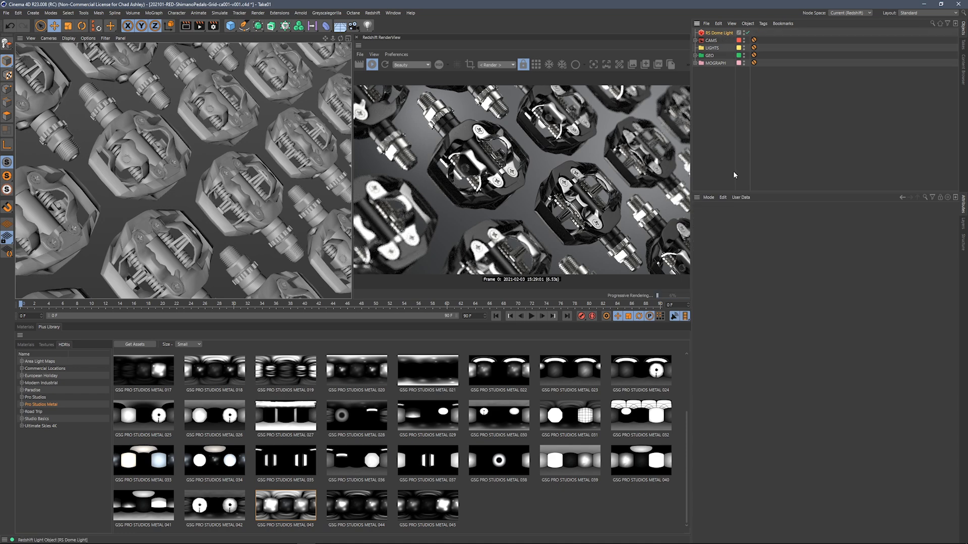
- Reselect the RS Dome Light and collapse its General and Environment groups
click(718, 33)
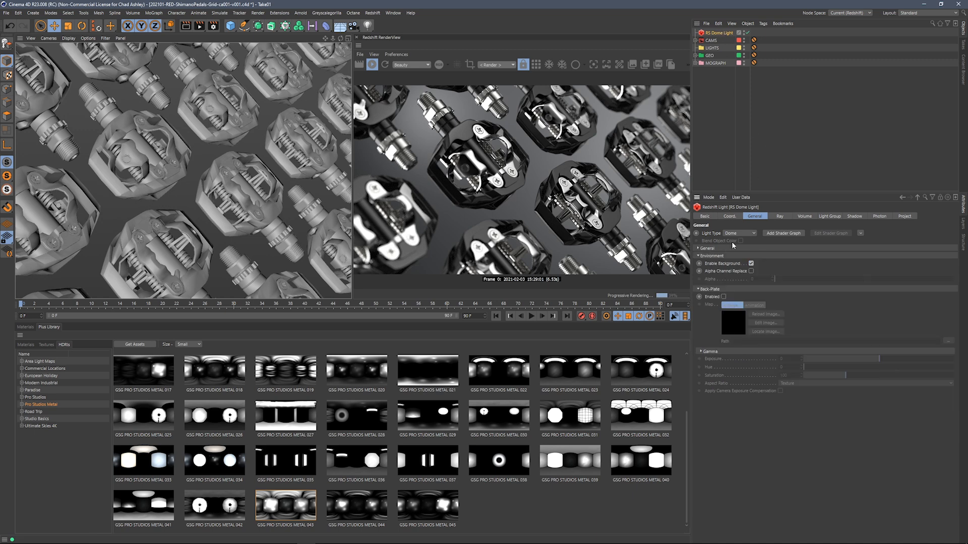
click(699, 256)
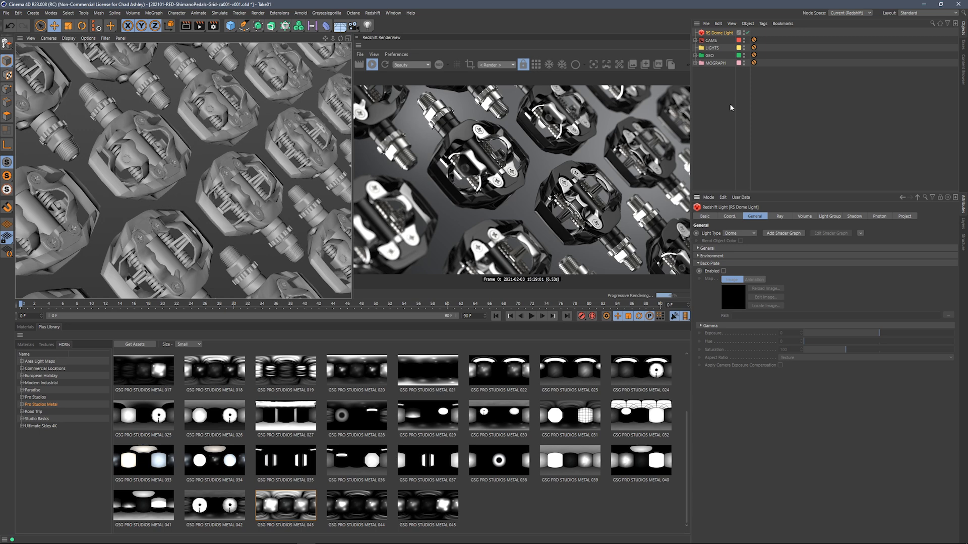
mouse_move(733, 109)
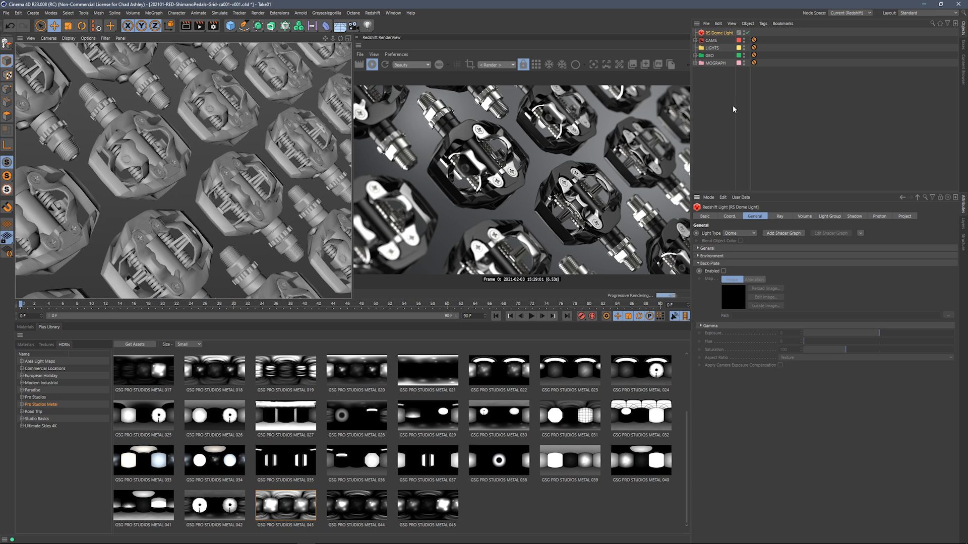